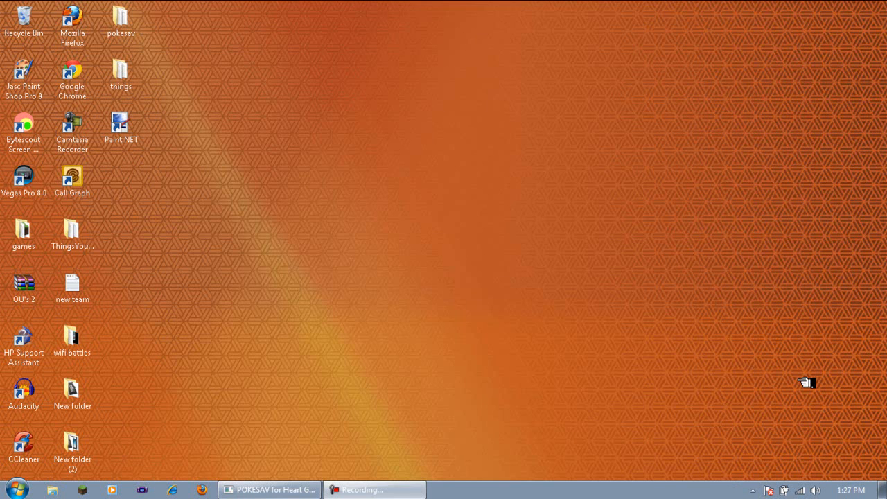
mouse_move(466, 168)
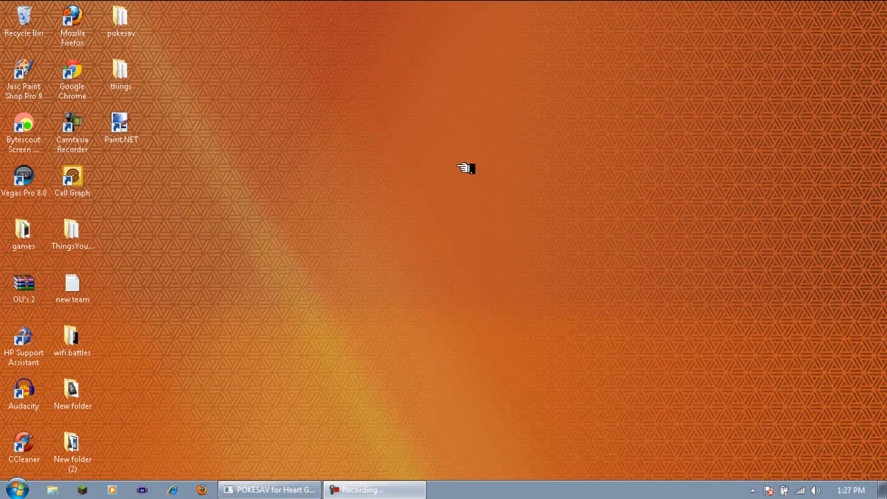
mouse_move(532, 76)
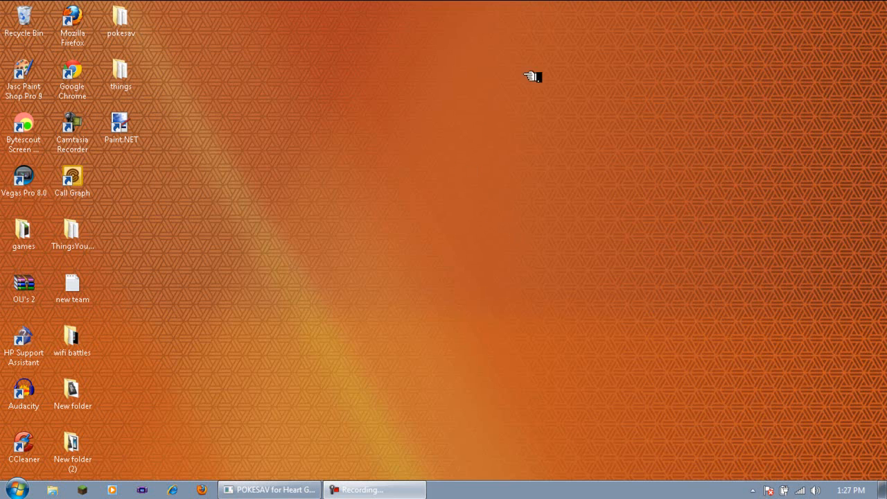
mouse_move(380, 298)
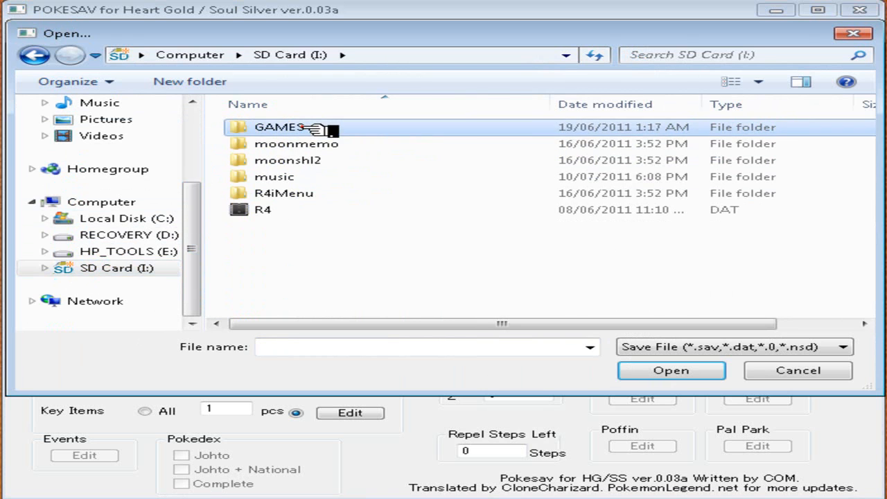
- Open 'hardgold wifi battles.sav' from I:\GAMES on the SD card
click(670, 370)
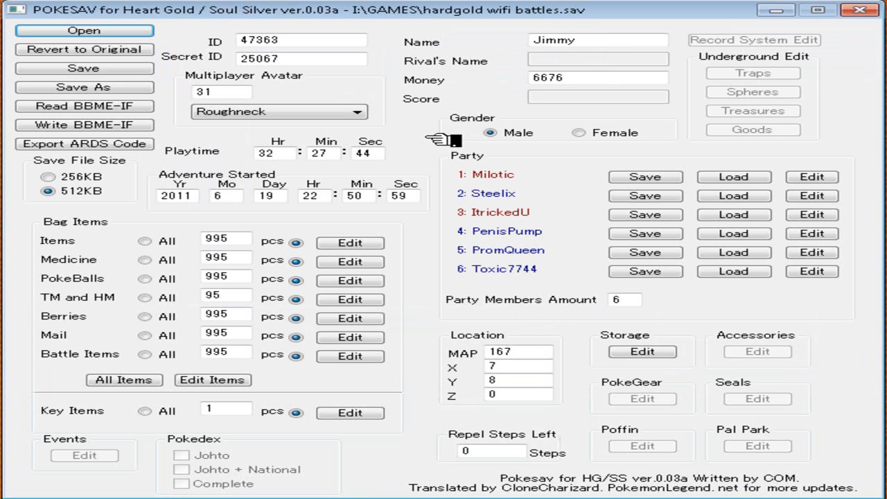
mouse_move(447, 139)
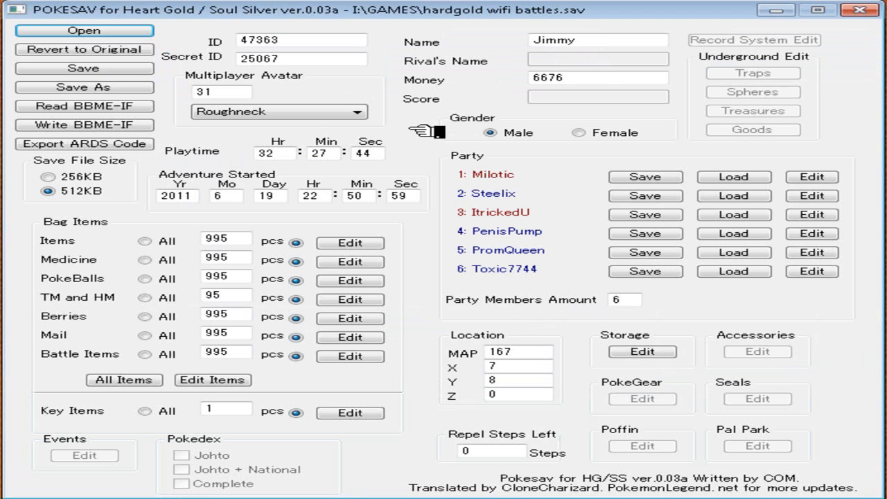
mouse_move(516, 249)
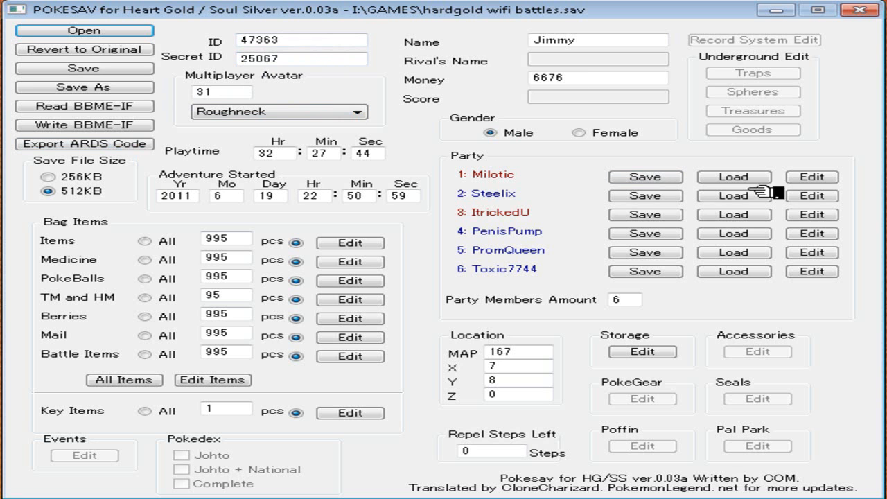
mouse_move(707, 292)
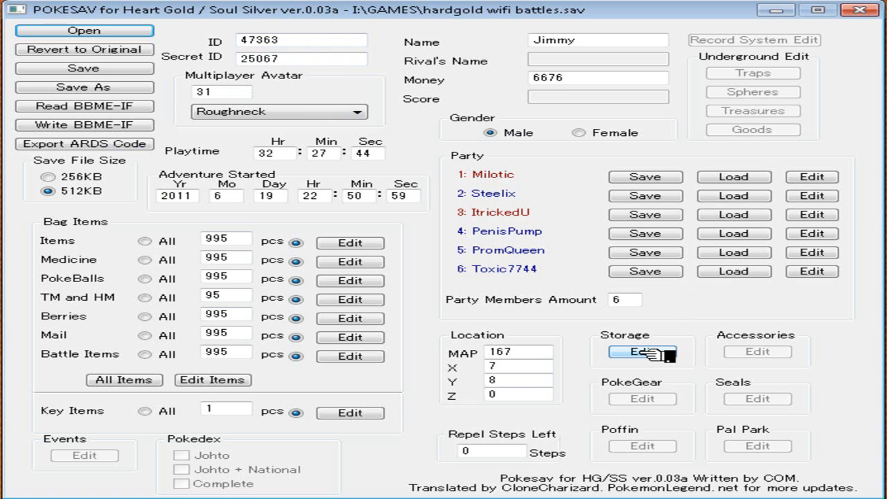
- Open the Storage Edit window to view the PC box slots
click(641, 352)
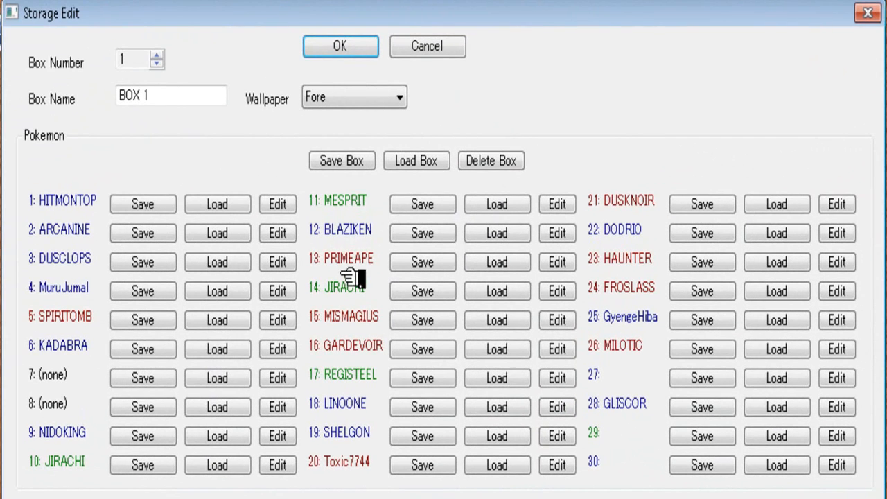
mouse_move(620, 213)
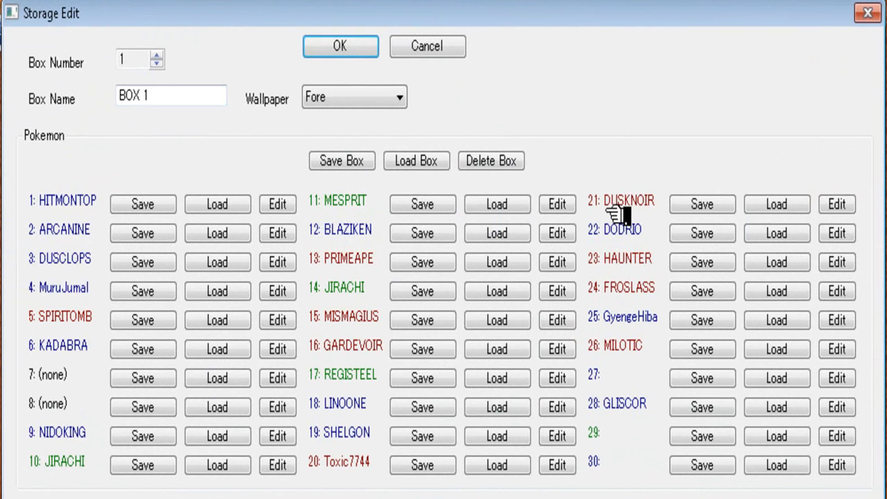
mouse_move(395, 233)
text(6)
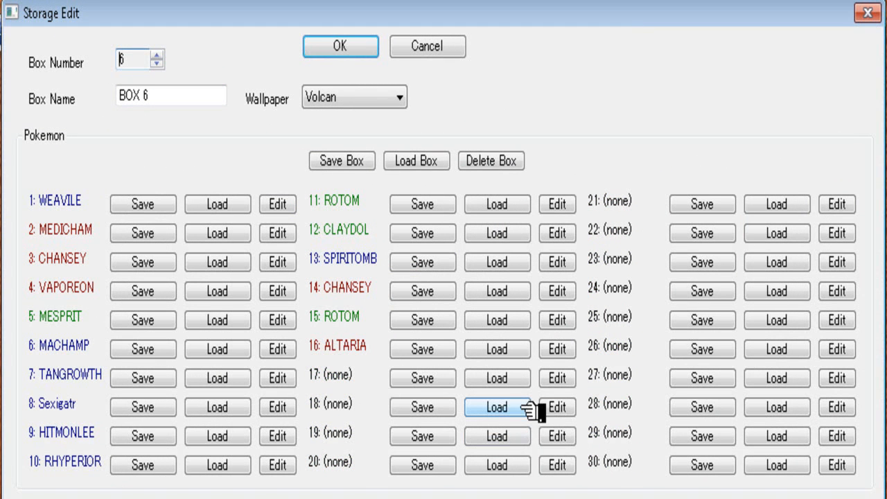
mouse_move(350, 376)
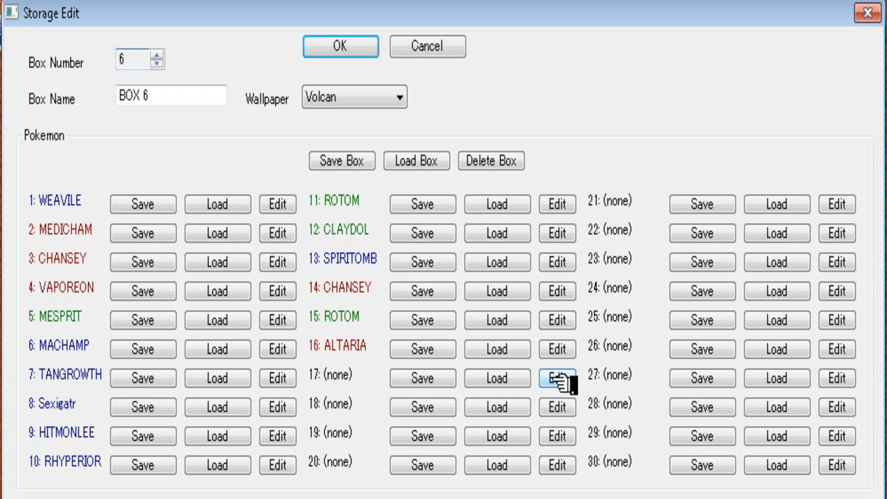
- Edit empty slot 17, making it a Butterfree holding a Focus Sash
click(556, 377)
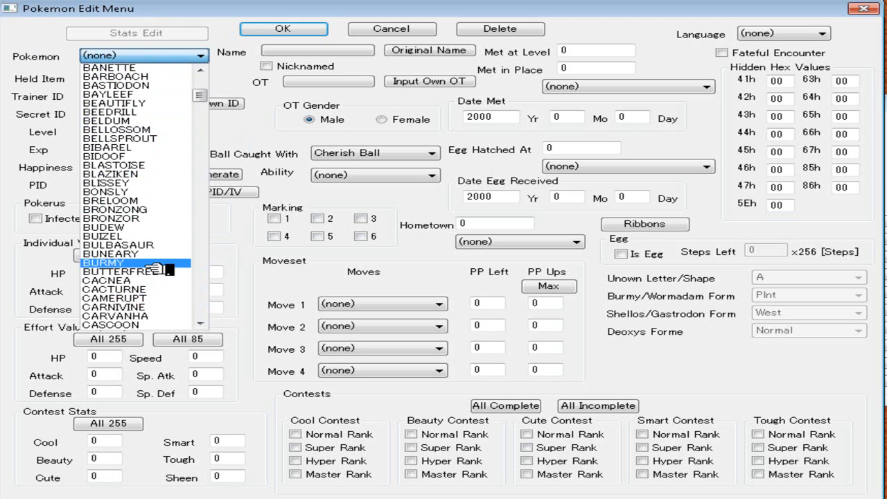
click(130, 272)
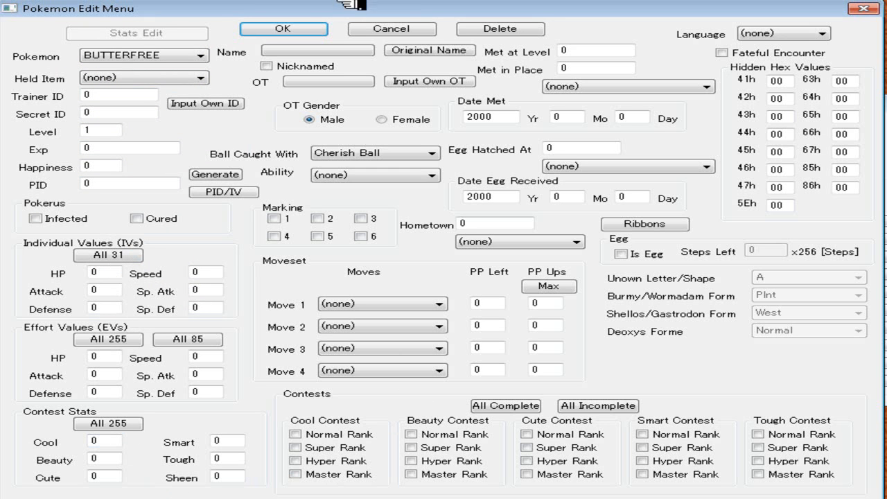
mouse_move(153, 47)
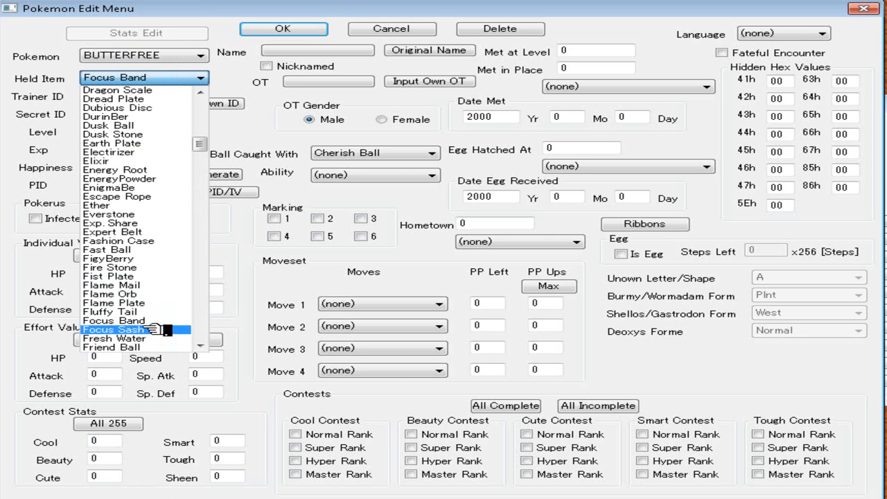
click(113, 330)
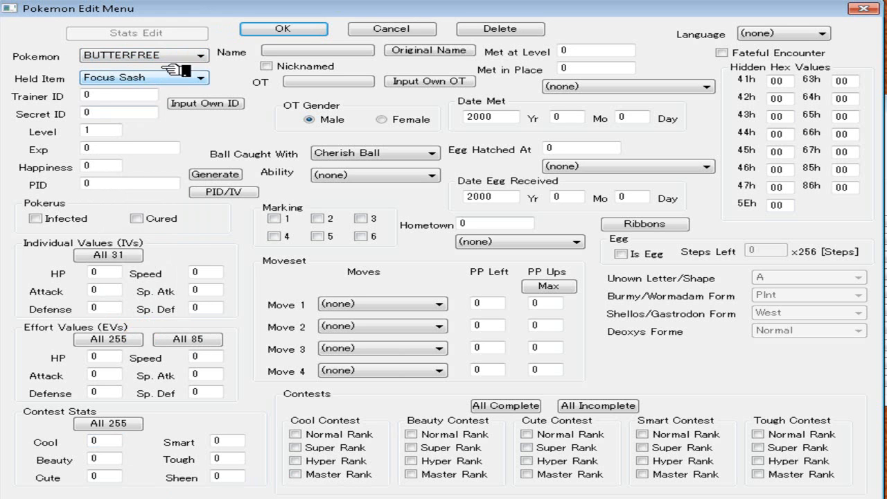
mouse_move(222, 73)
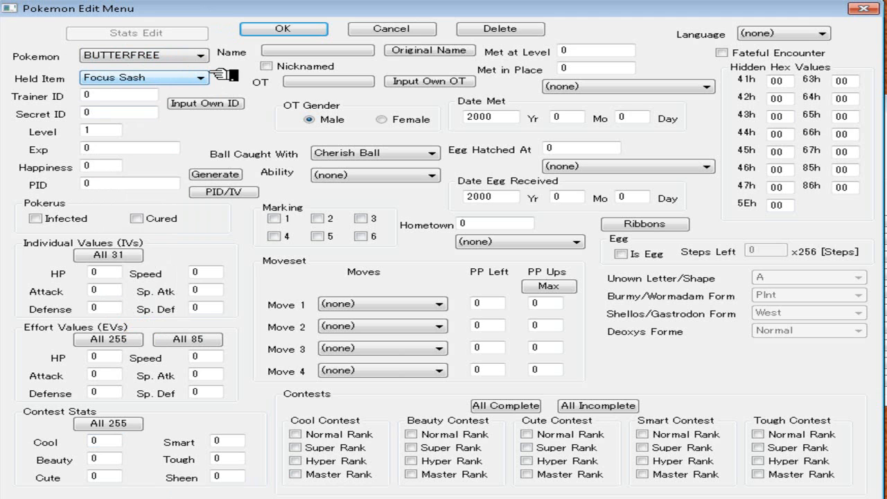
mouse_move(220, 94)
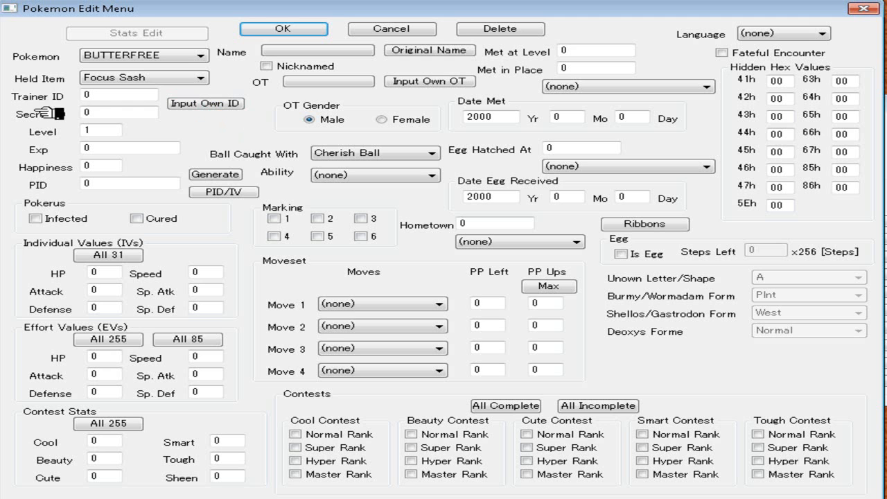
- Apply Trainer ID 47363 and Secret ID 25067, and set Level 100 (1,000,000 Exp)
click(205, 103)
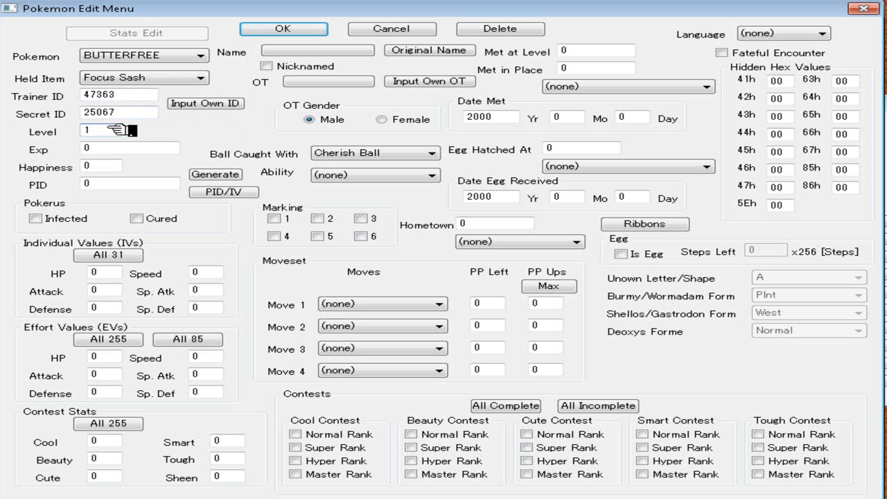
text(100)
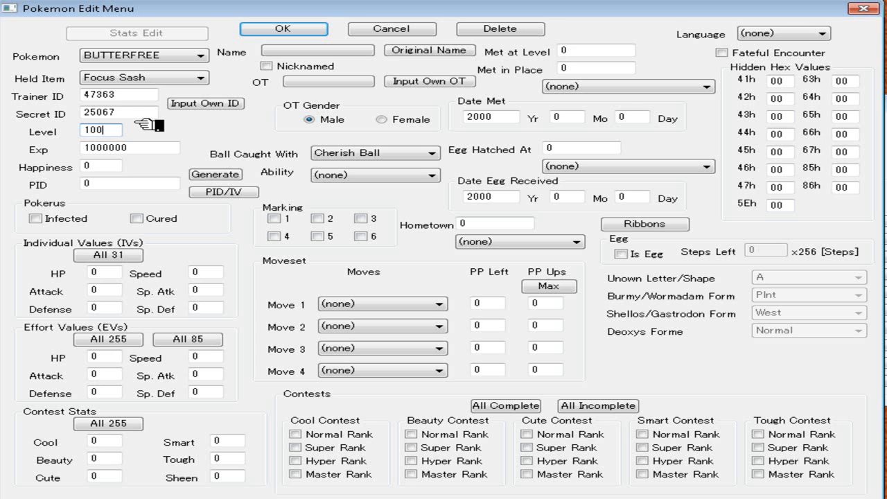
mouse_move(178, 121)
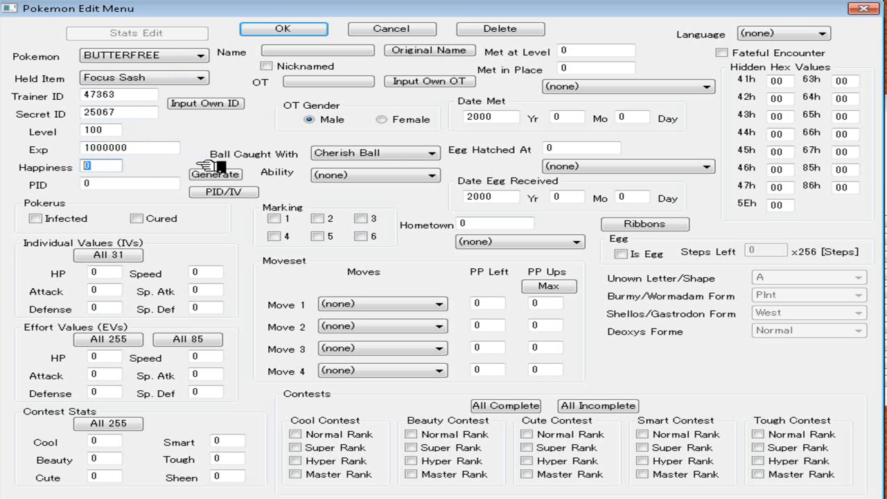
click(215, 174)
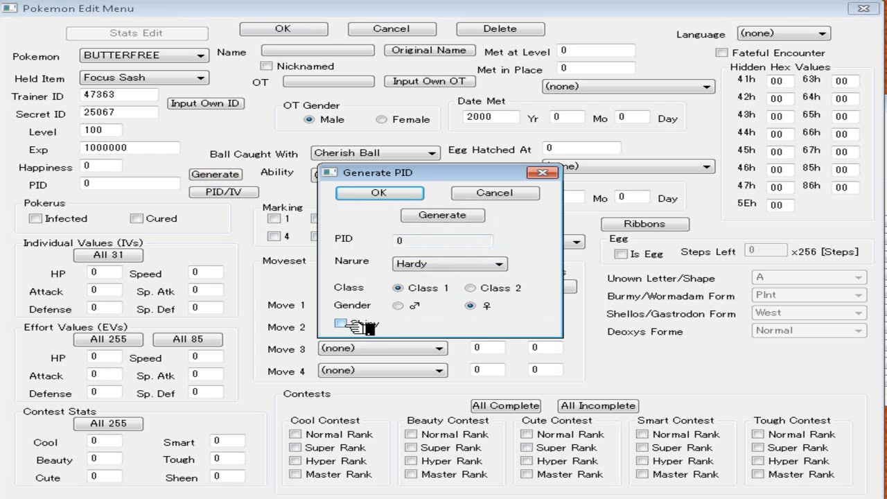
click(341, 323)
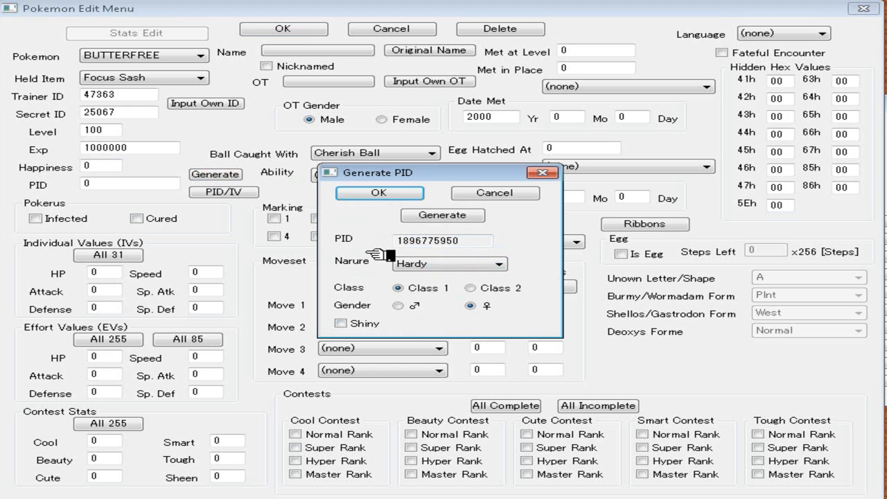
click(449, 264)
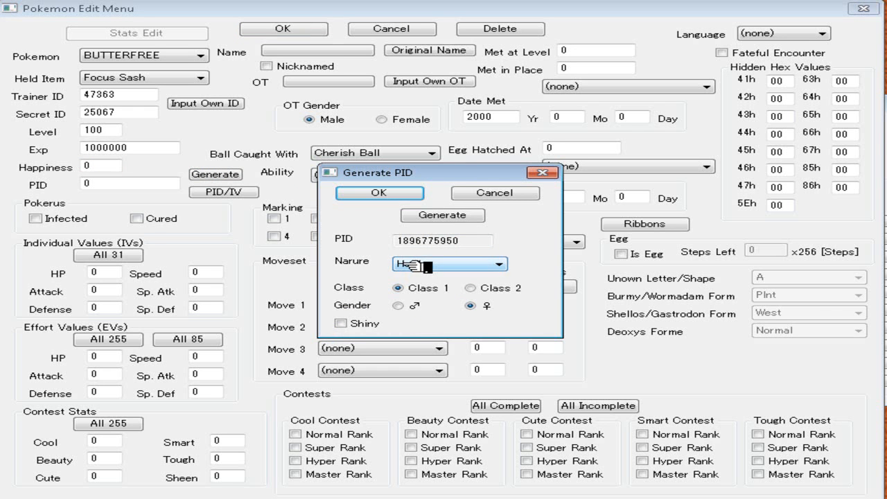
click(448, 264)
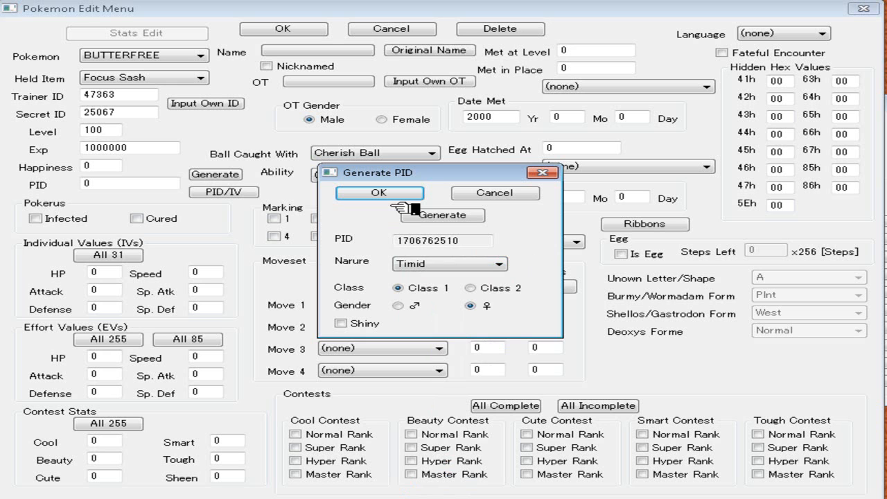
mouse_move(388, 294)
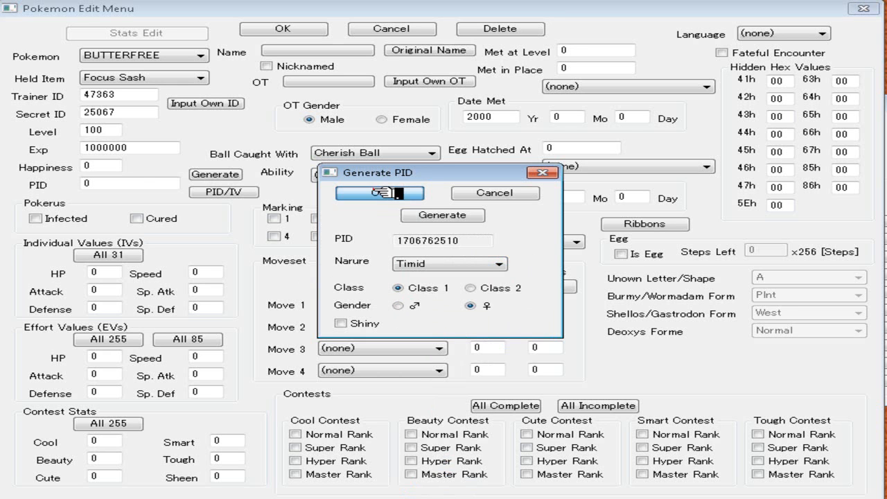
click(378, 192)
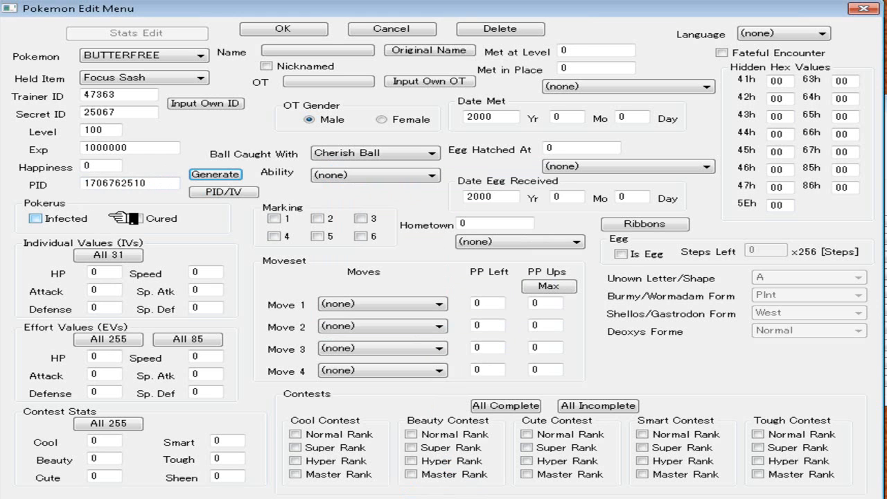
- Mark Pokérus cured and set HP, Attack, Defense, Sp. Atk, Sp. Def and Speed IVs to 31
click(131, 219)
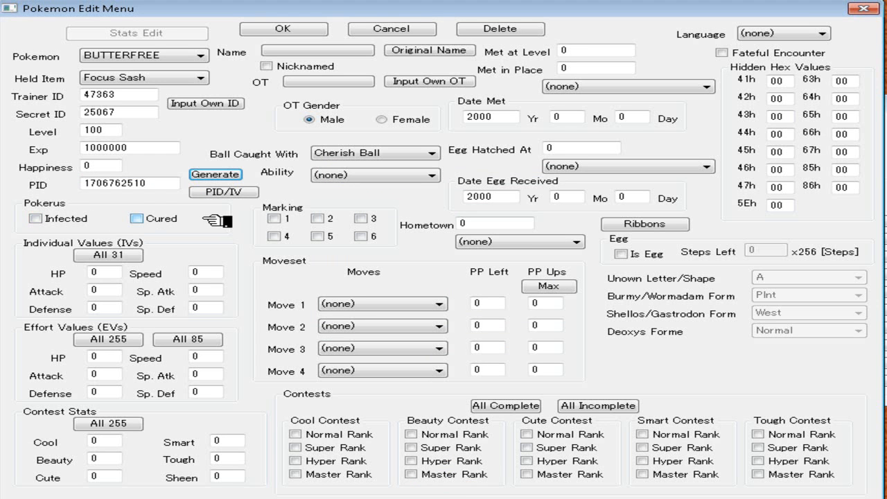
click(135, 219)
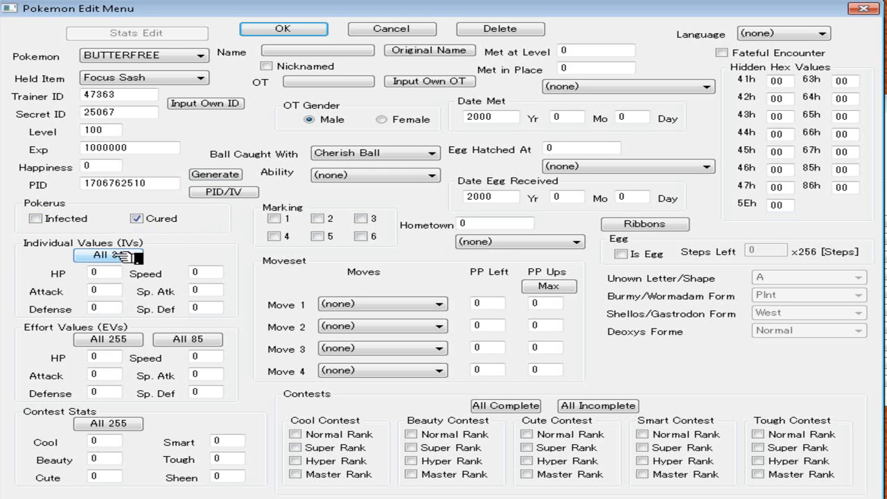
click(108, 255)
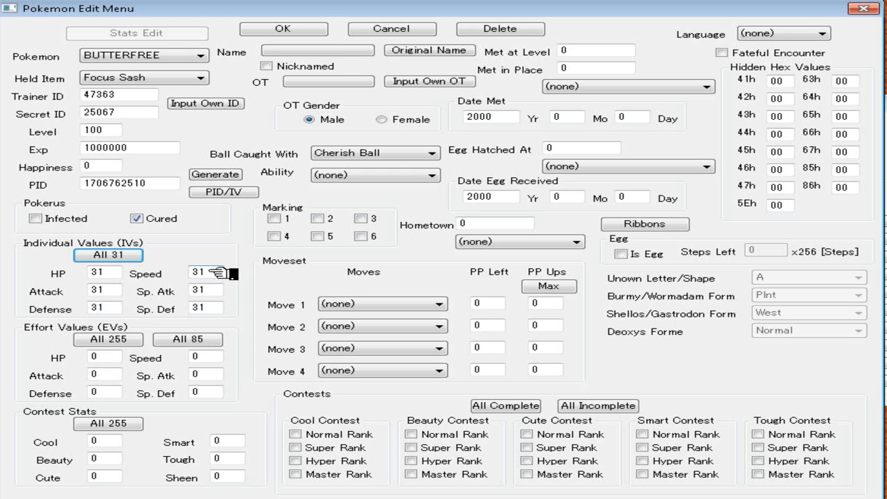
click(202, 272)
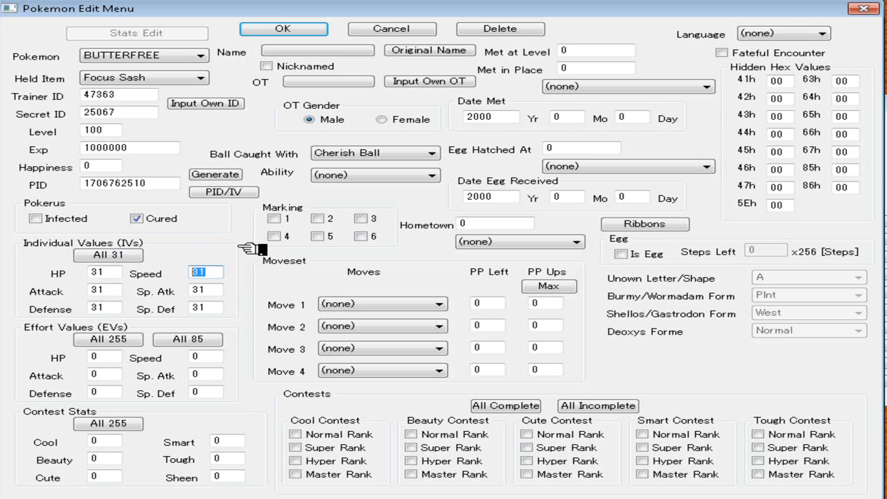
mouse_move(253, 244)
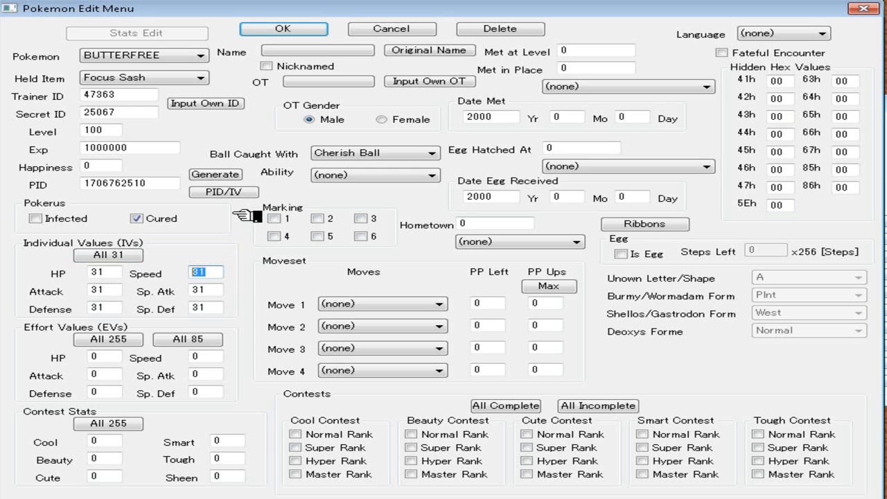
mouse_move(176, 250)
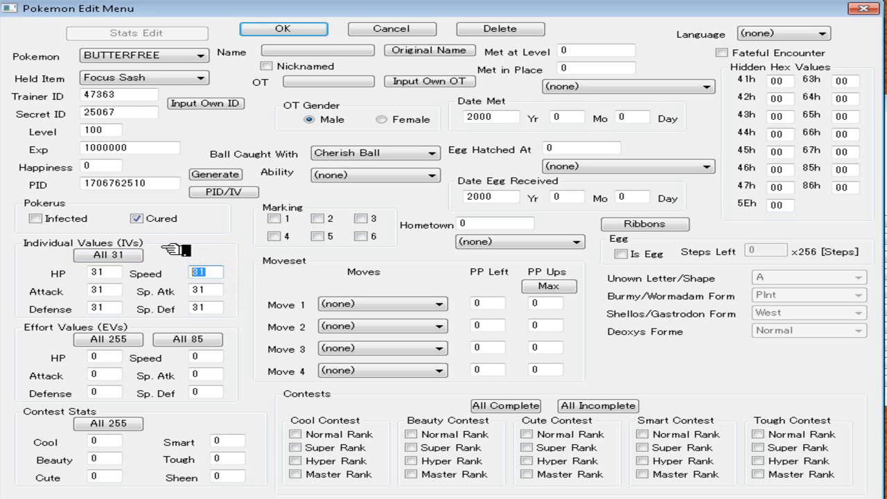
mouse_move(76, 339)
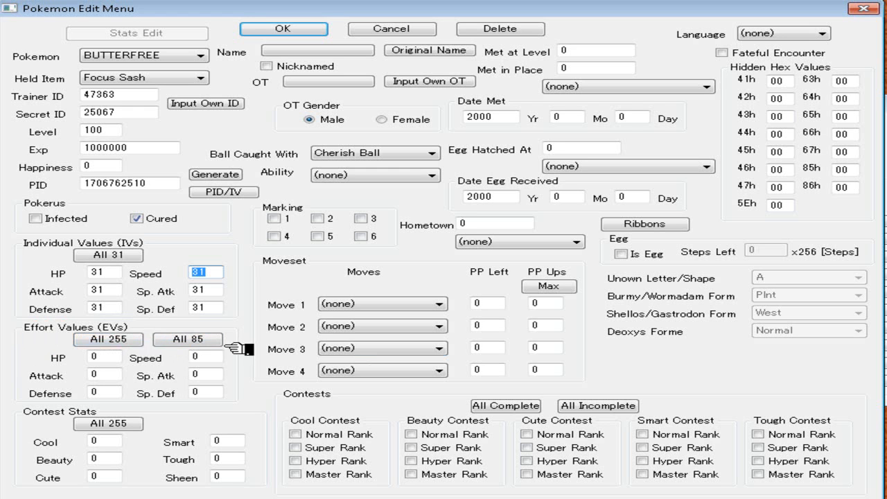
mouse_move(236, 319)
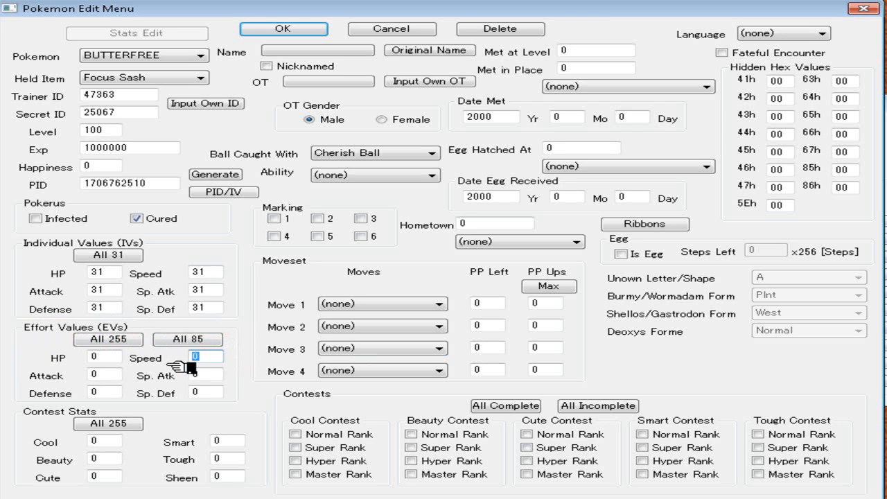
- Enter 252 in the Speed EV and 252 in the Sp. Atk EV
text(252)
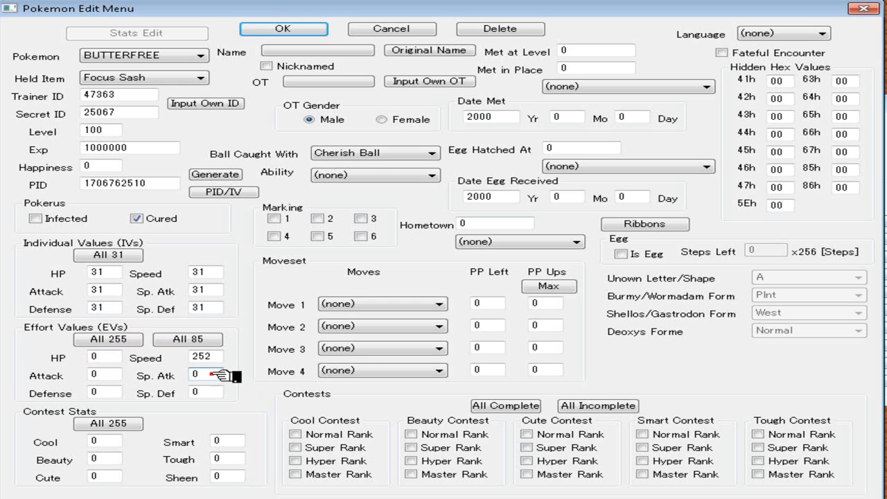
text(252)
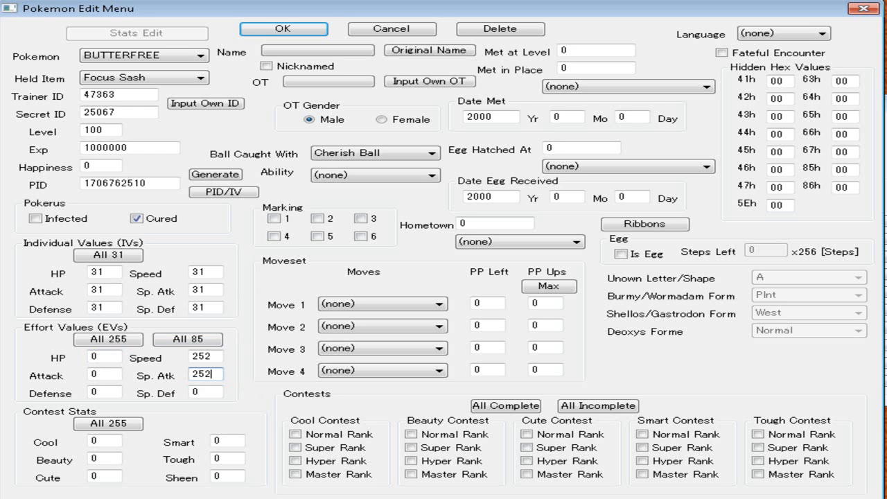
mouse_move(182, 415)
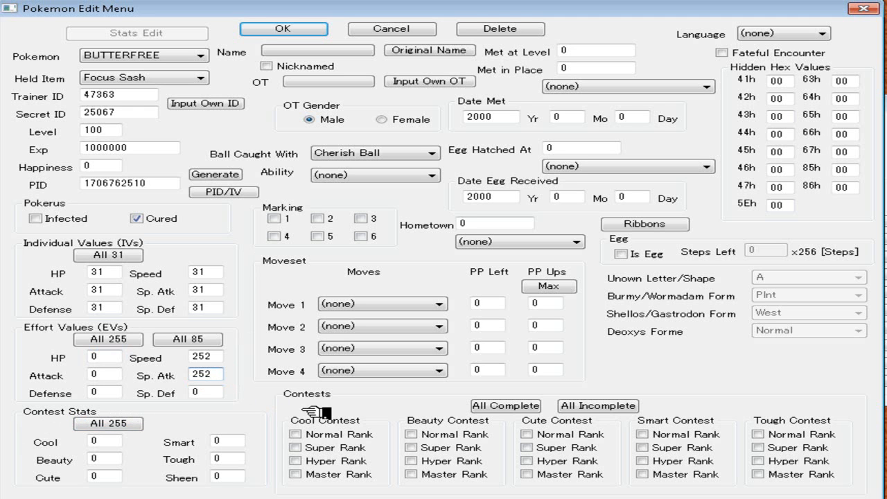
mouse_move(176, 418)
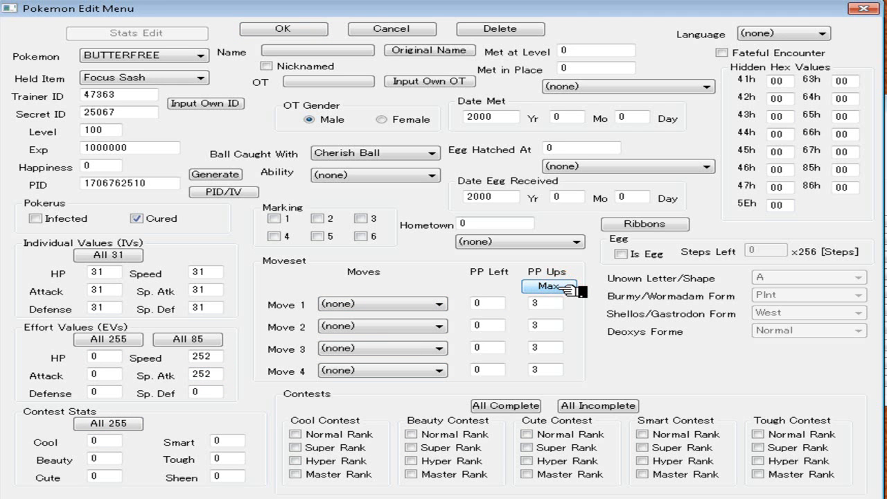
mouse_move(563, 288)
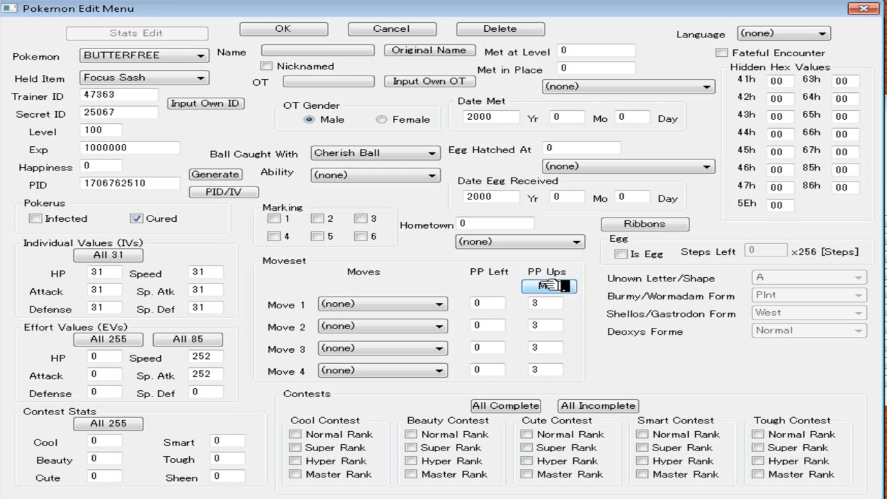
- Max the PP Ups of all four move slots to 3
click(548, 285)
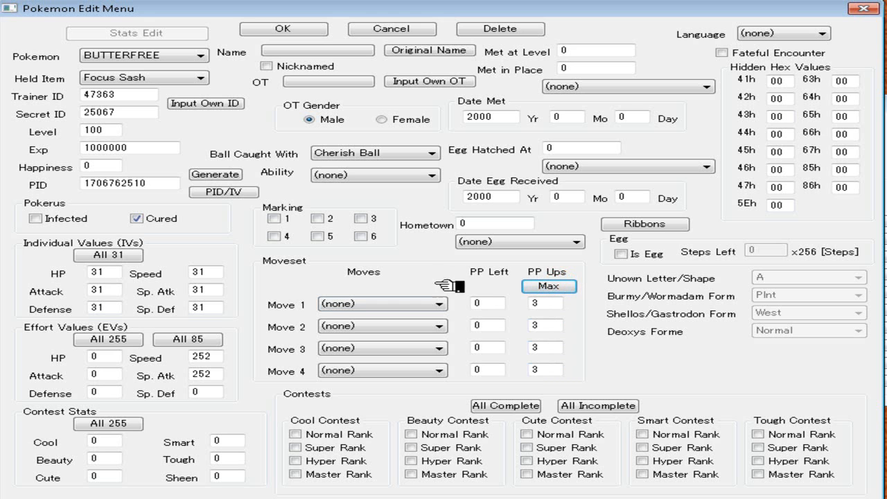
click(378, 304)
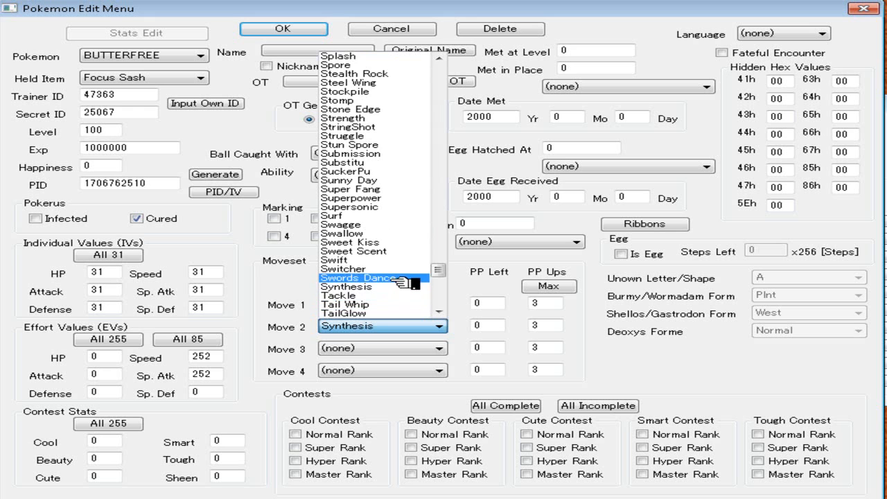
mouse_move(346, 127)
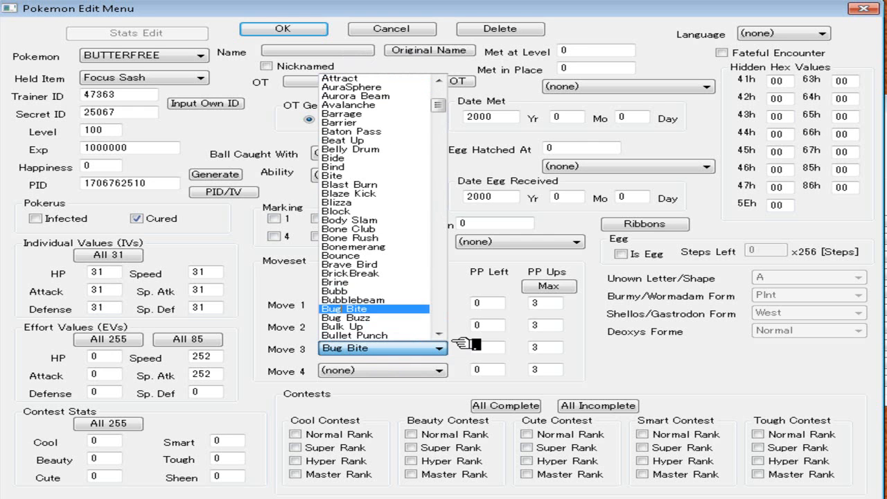
- Choose Bug Buzz for Move 3 alongside Sleep Powder, Stun Spore and Energy Ball
click(345, 317)
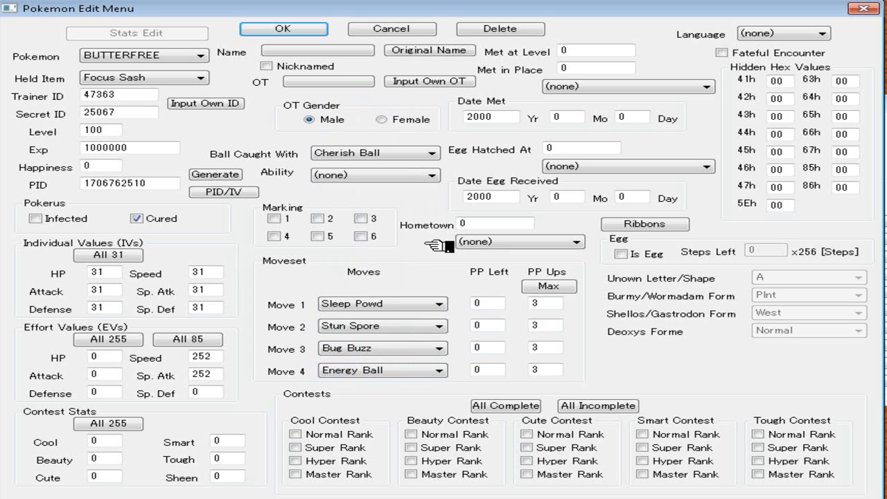
mouse_move(325, 210)
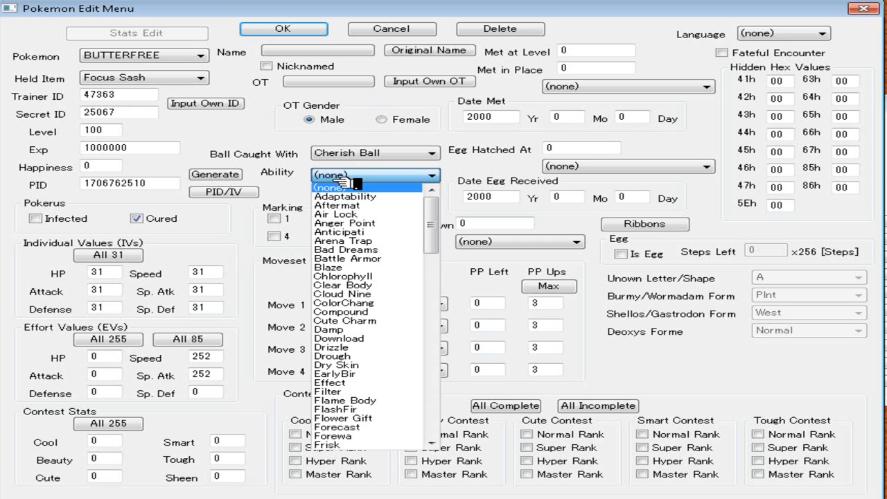
mouse_move(342, 417)
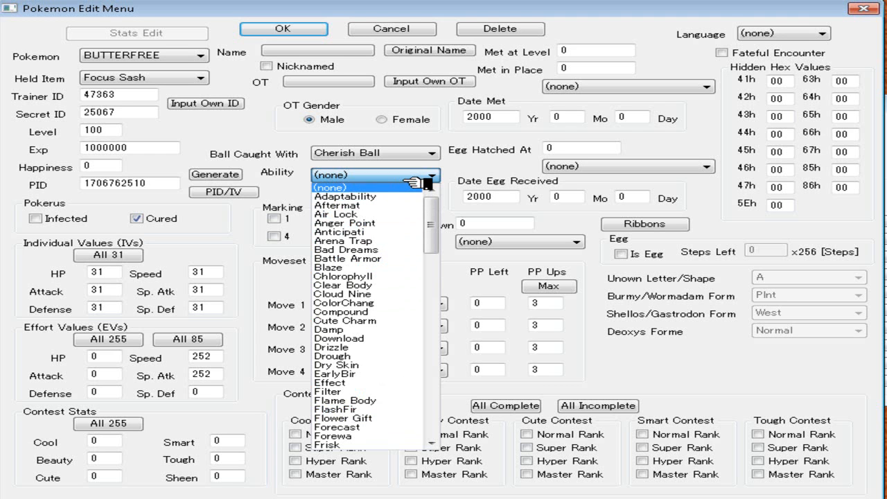
mouse_move(463, 127)
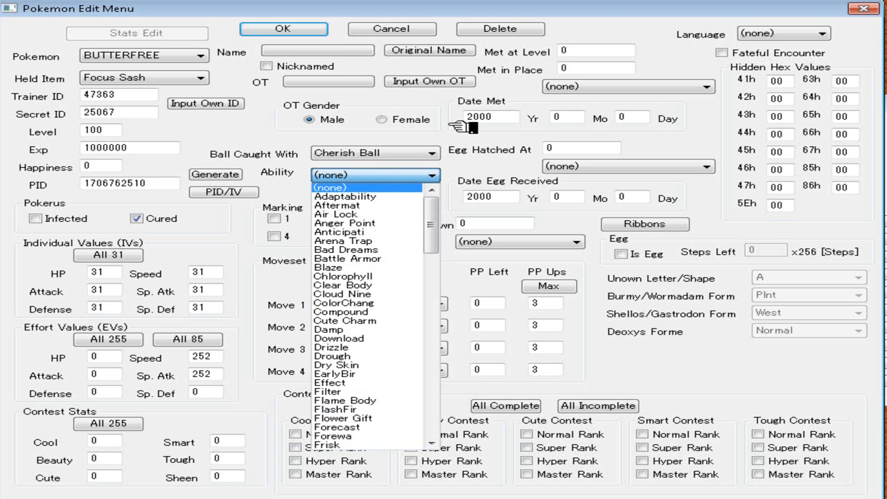
- Choose Compound (Compound Eyes) from the Ability dropdown
click(343, 303)
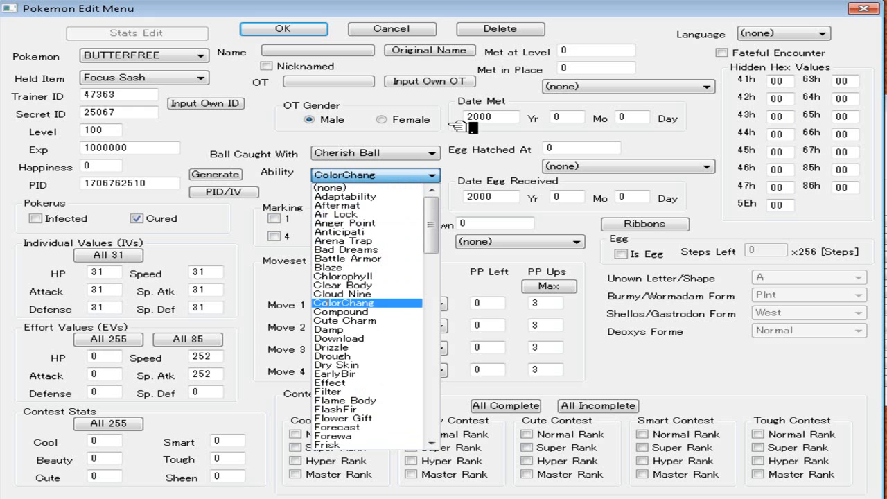
click(340, 311)
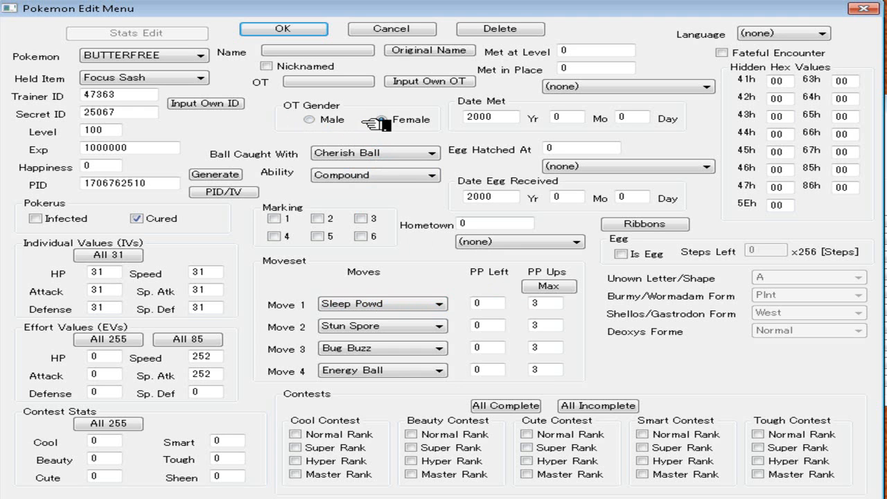
- Keep OT gender male, fill in the save's own OT, and restore the Butterfree name
click(310, 120)
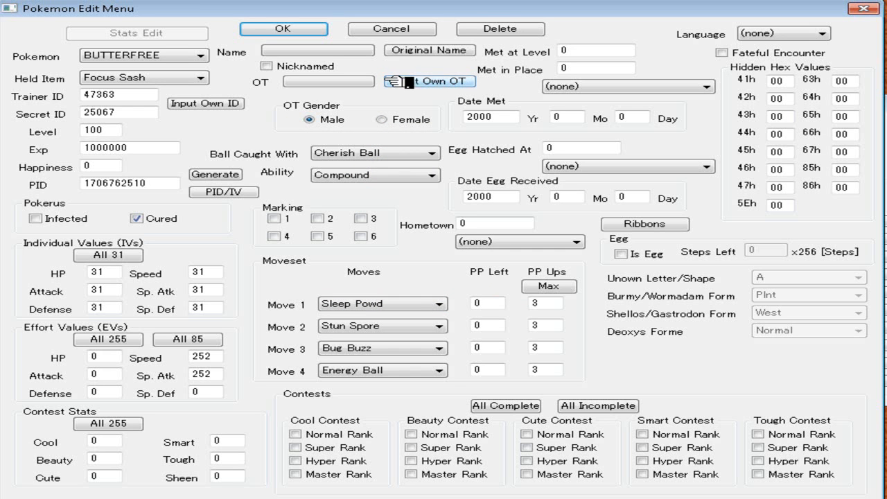
mouse_move(433, 82)
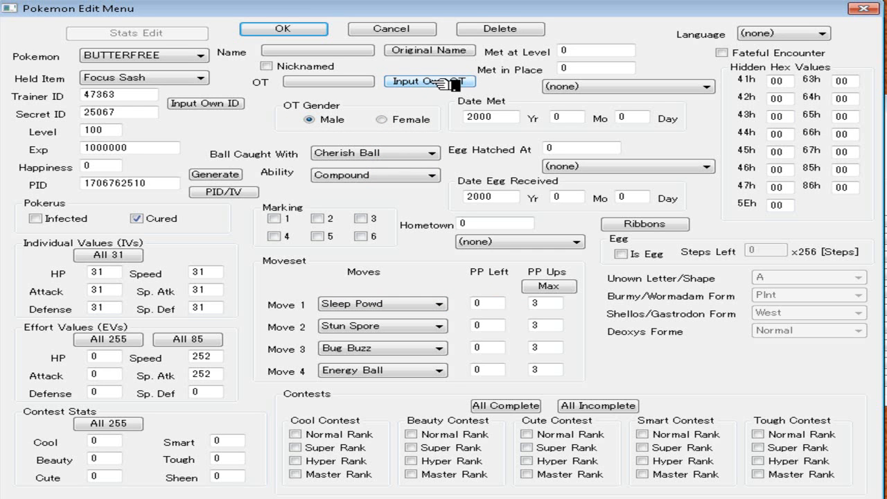
click(430, 81)
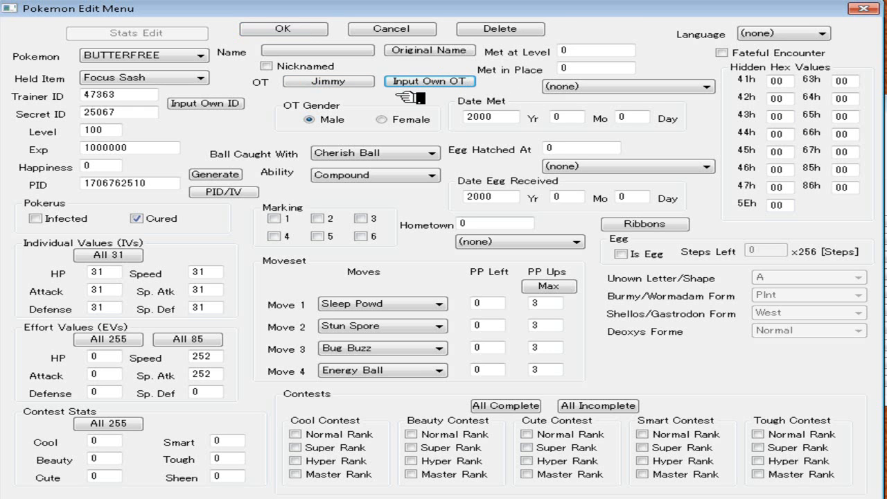
mouse_move(409, 62)
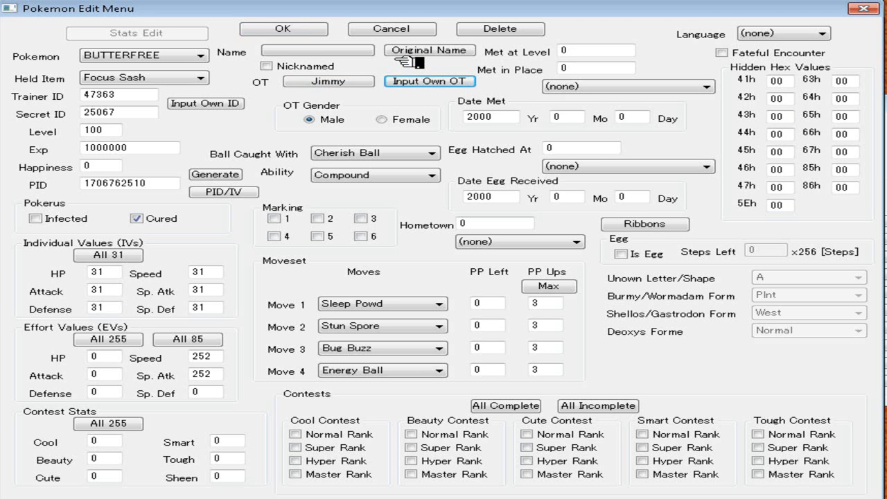
click(430, 50)
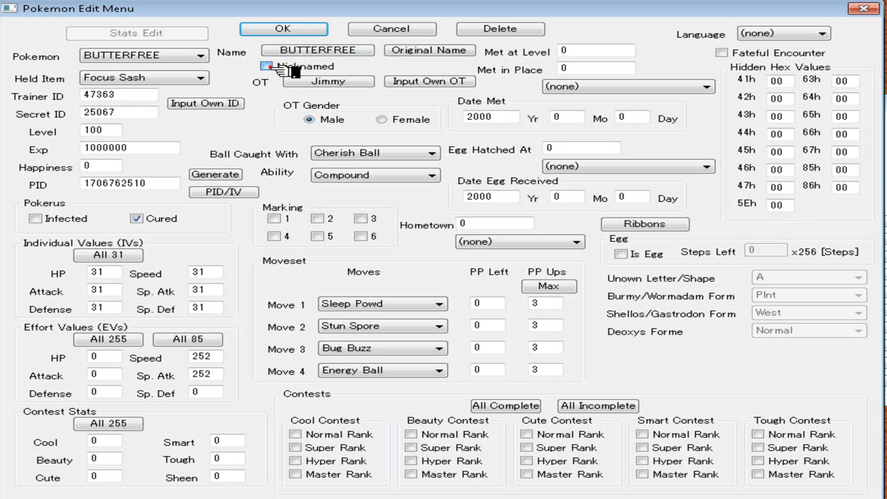
- Tick Nicknamed, cancel the Name Edit dialog unchanged, then untick Nicknamed
click(266, 66)
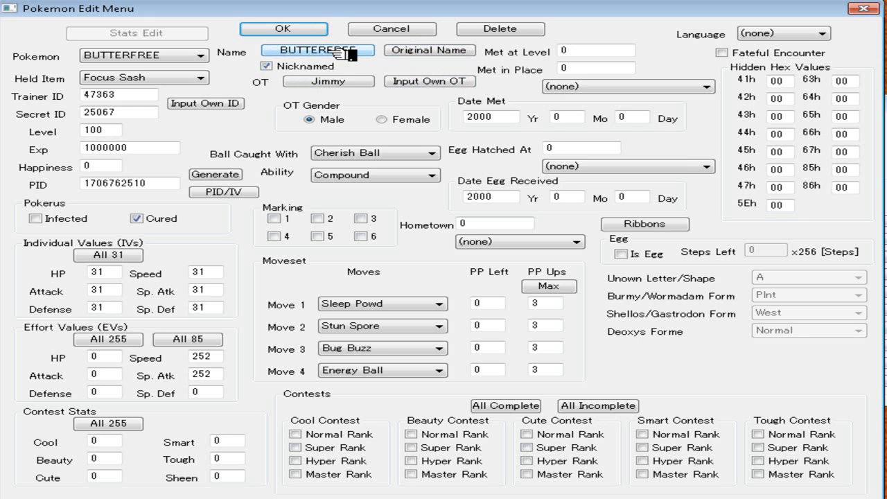
click(316, 50)
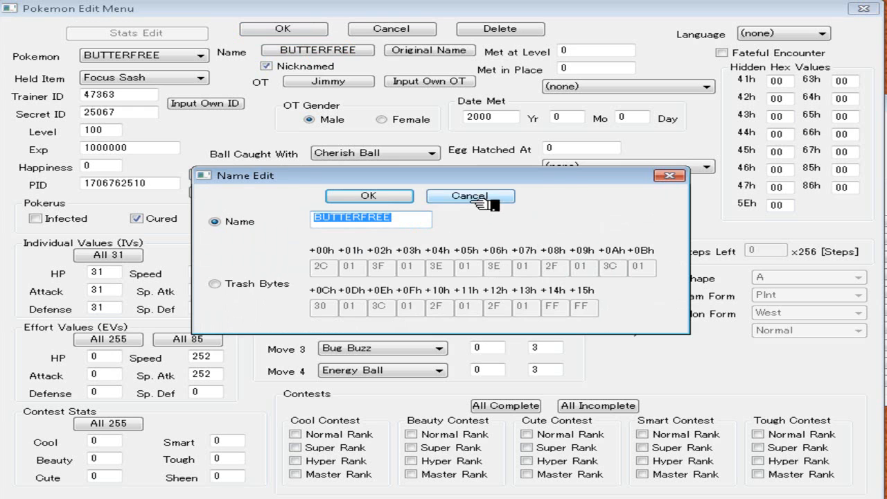
click(469, 196)
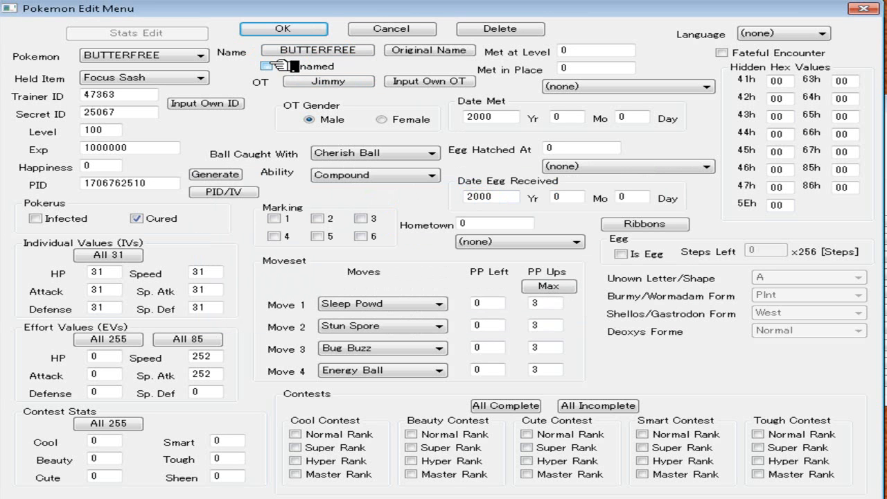
click(267, 66)
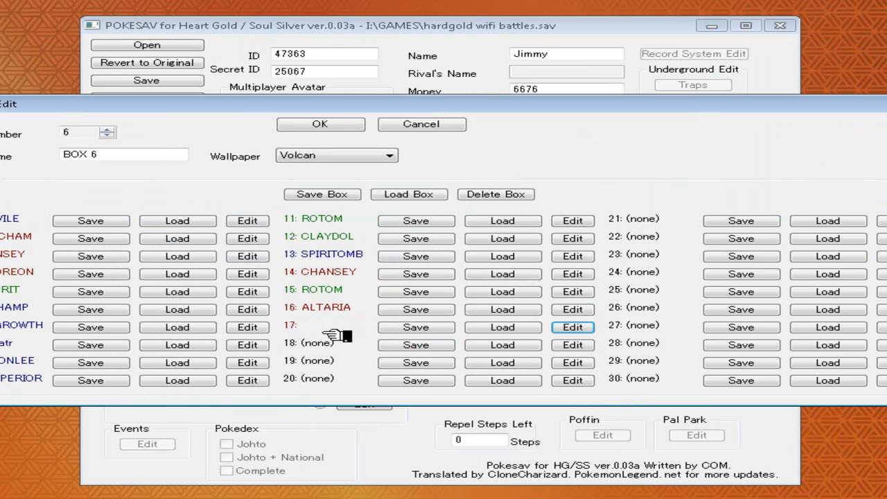
mouse_move(229, 193)
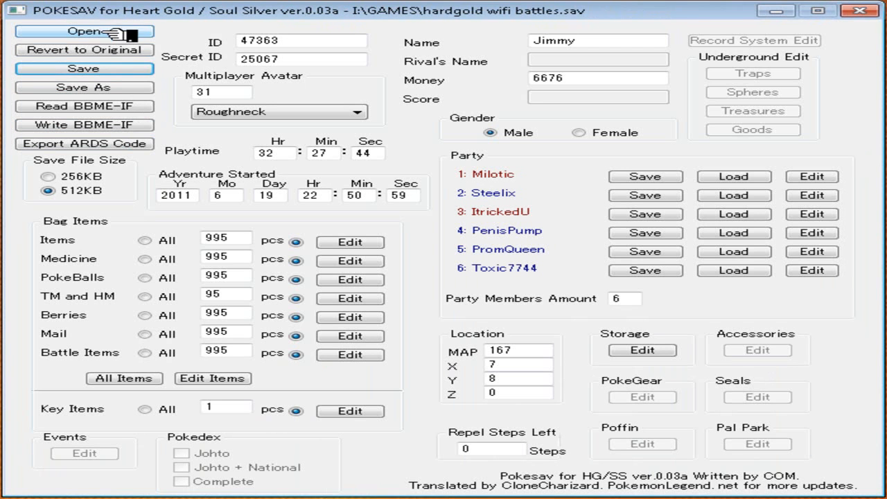
mouse_move(152, 15)
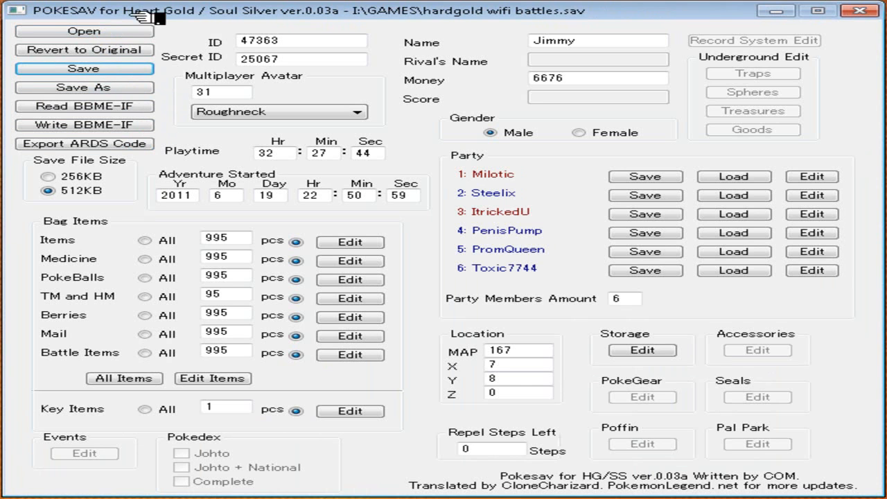
mouse_move(182, 68)
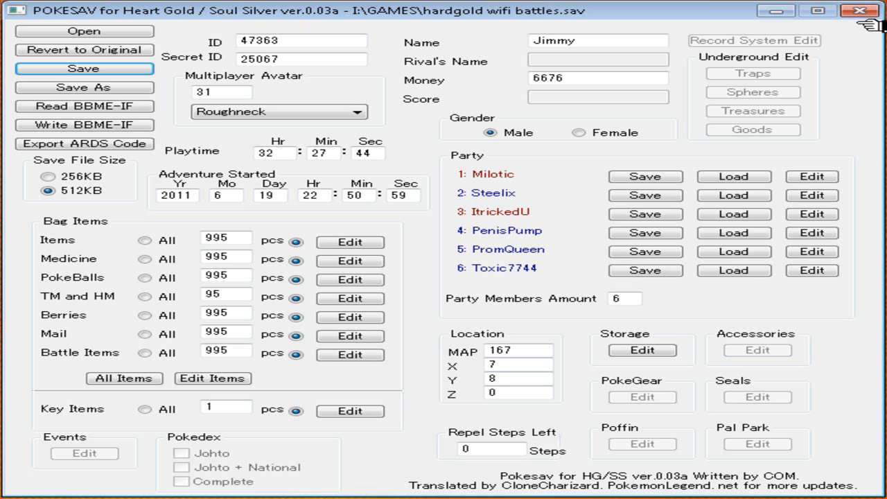
mouse_move(388, 36)
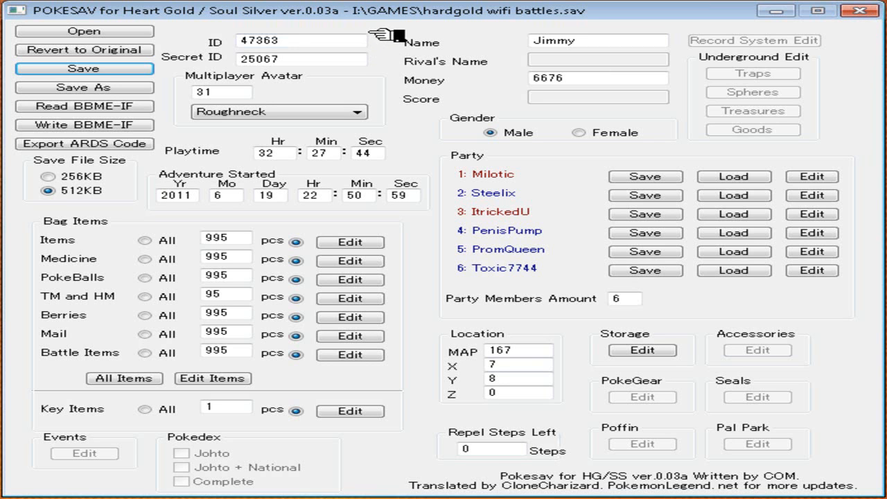
mouse_move(378, 35)
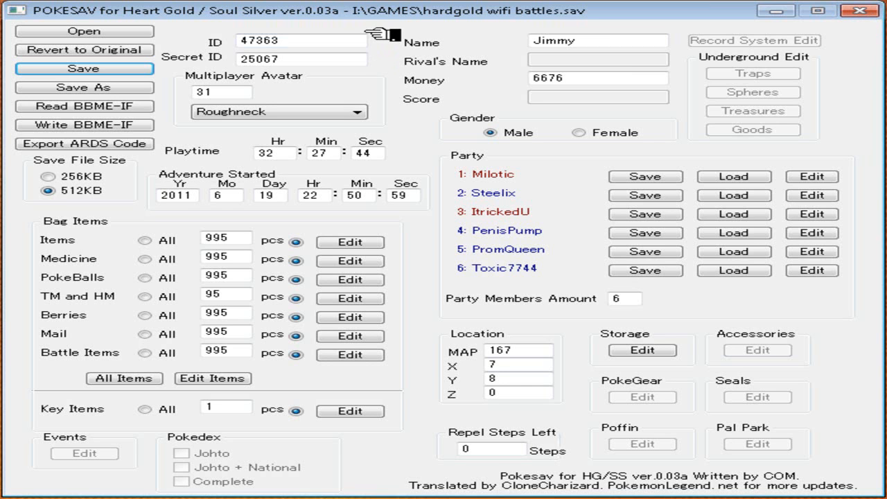
mouse_move(405, 59)
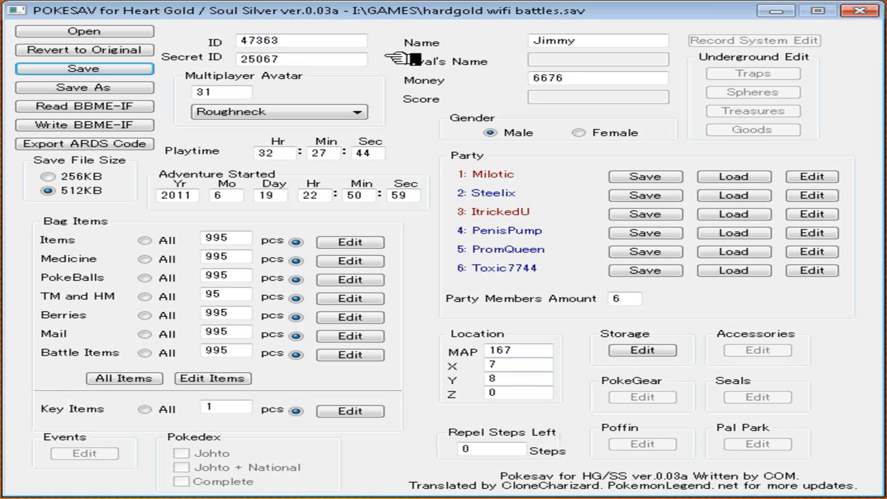
mouse_move(407, 66)
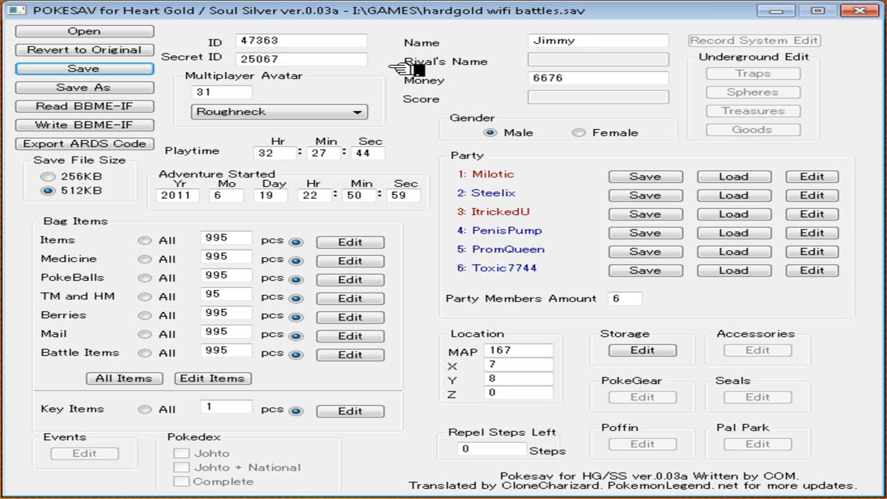